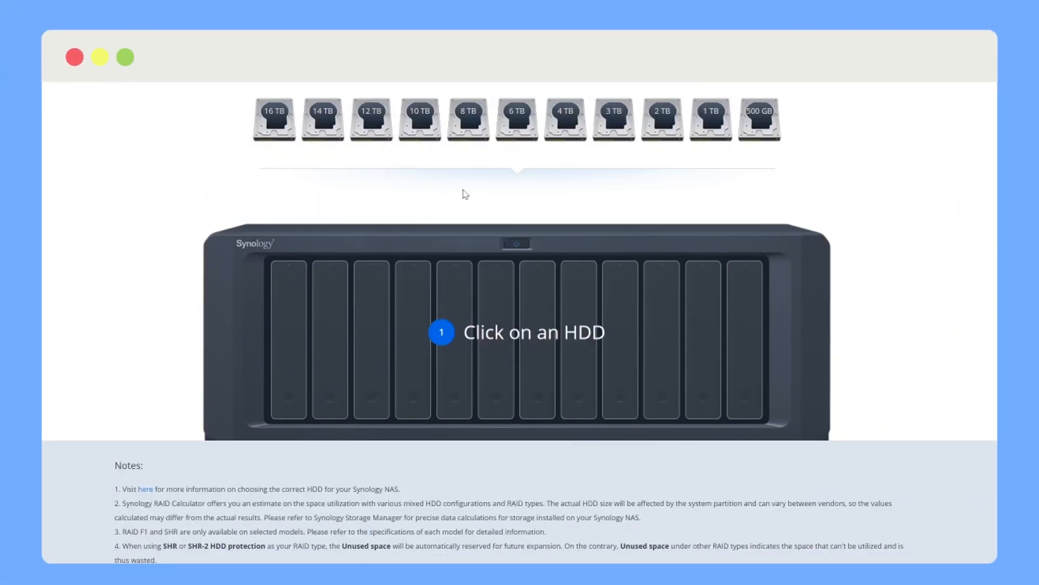
- Fill the bays with four 8 TB drives and set the first comparison to RAID 0 (32 TB vs RAID 5's 24 TB)
left_click(467, 119)
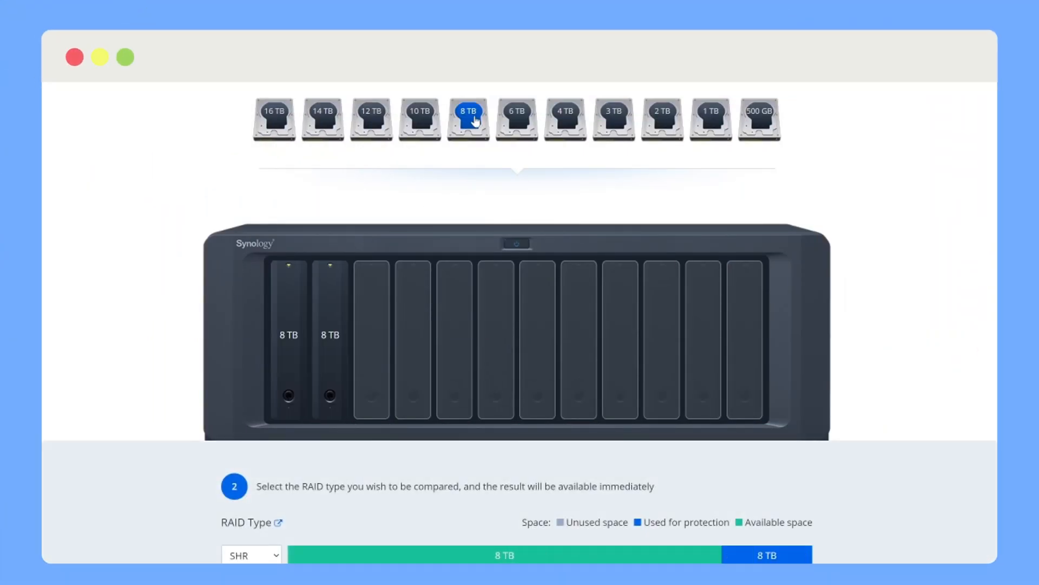
left_click(468, 118)
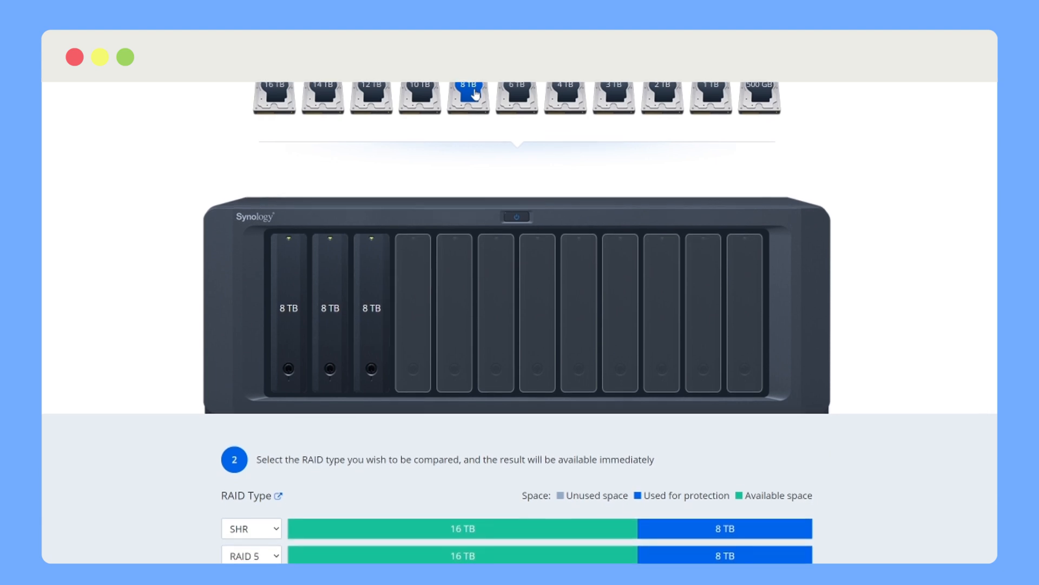
left_click(466, 98)
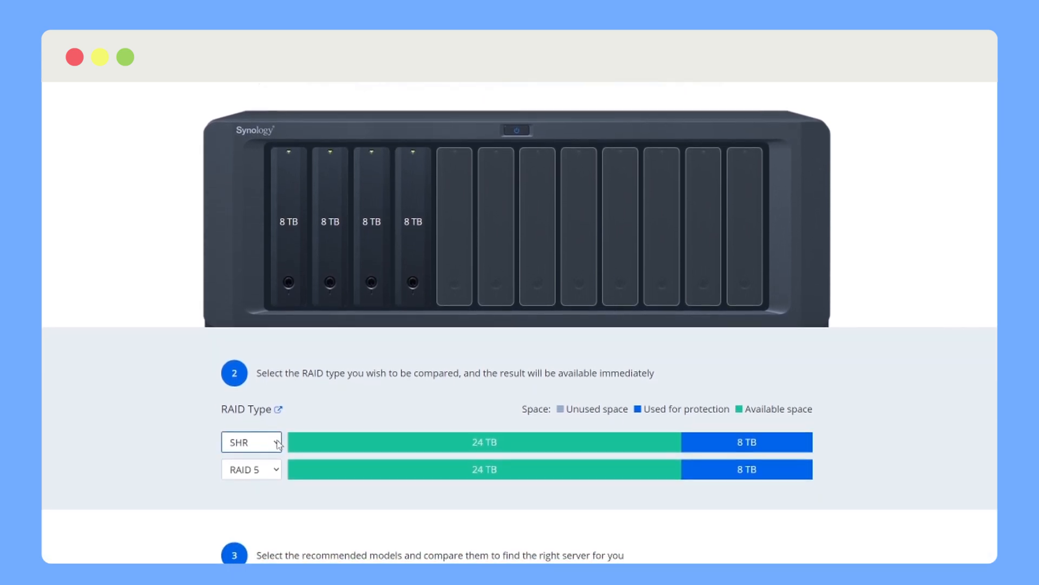
left_click(251, 441)
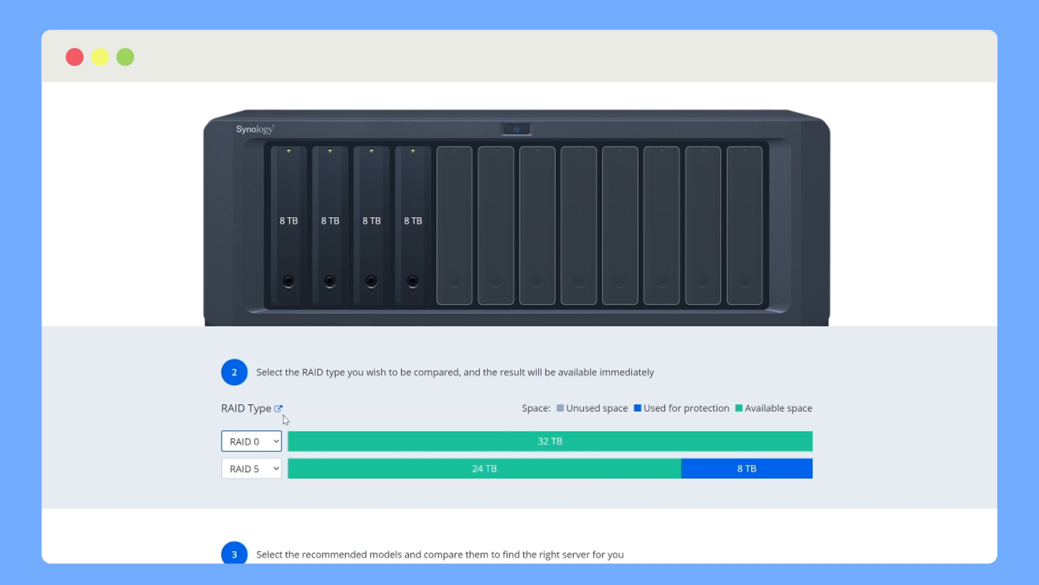
- Open the RAID type explanations and scroll down to the RAID 6 and RAID 10 descriptions
left_click(278, 408)
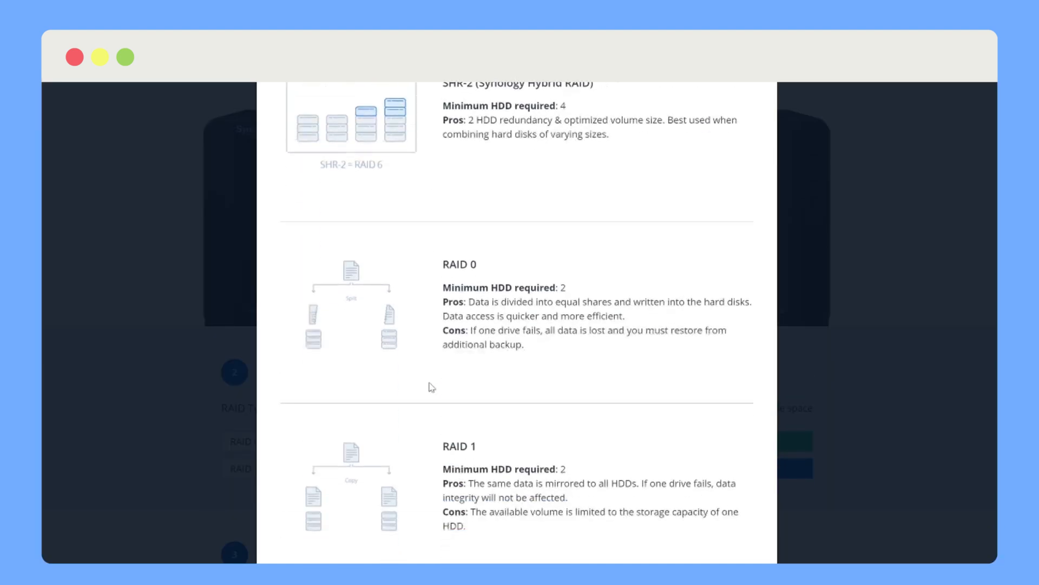
scroll("down", 3)
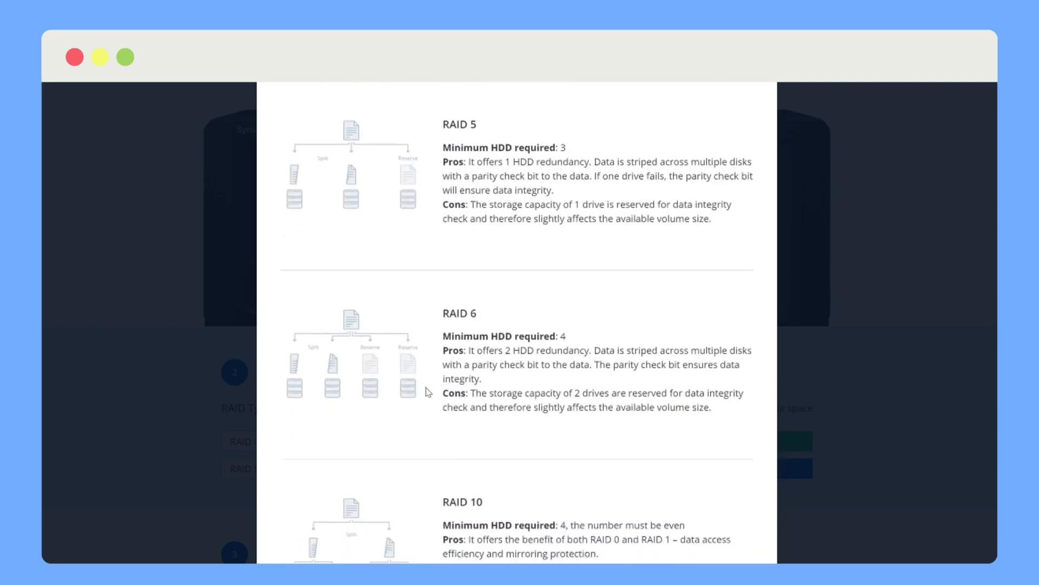
scroll("down", 3)
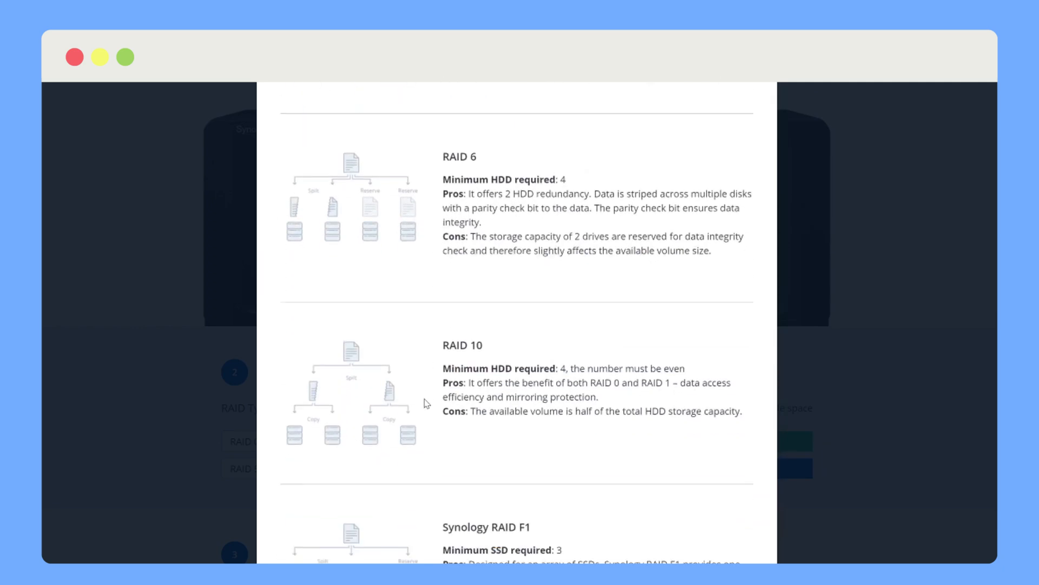